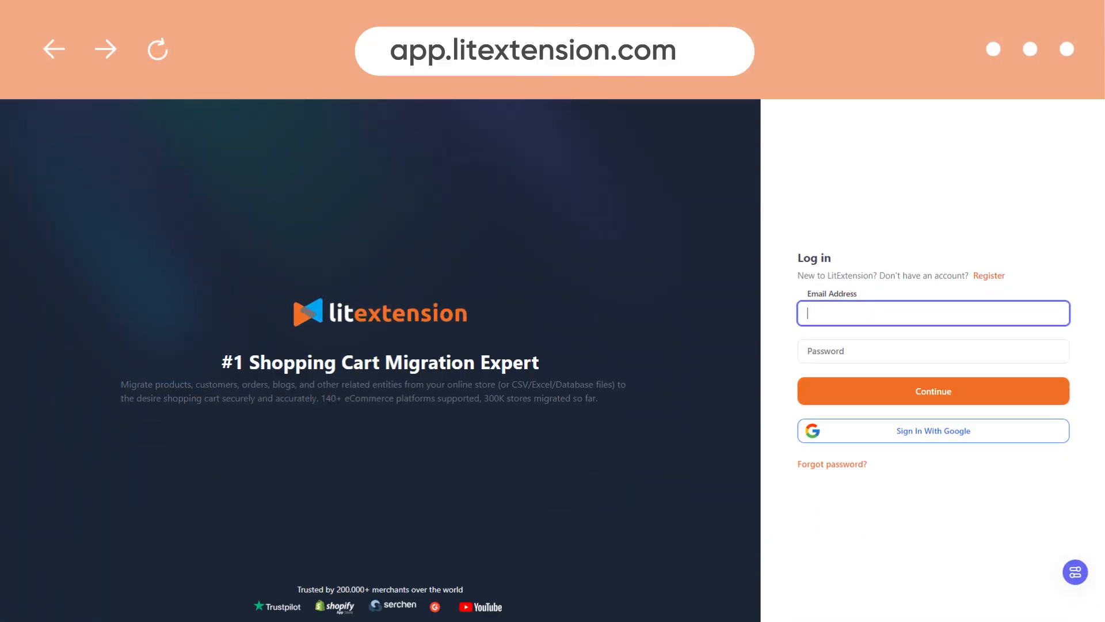
# - Sign in with the account email and password to reach the My Migrations dashboard
pyautogui.write('yourma')
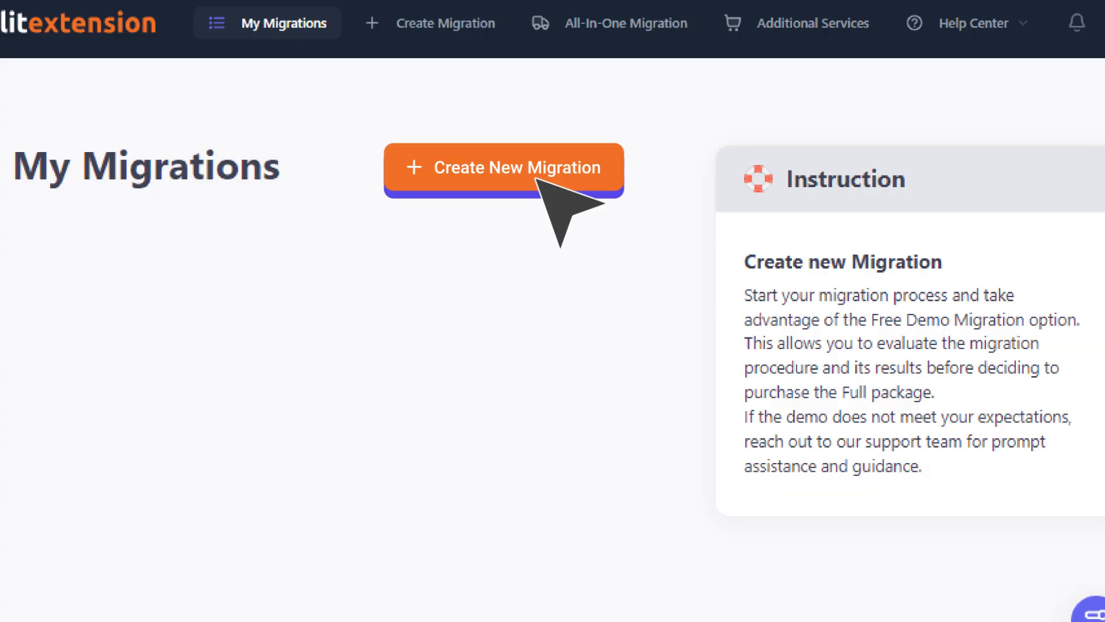
# - Create a new migration with WooCommerce as source and install its connector manually, viewing the tutorial
pyautogui.click(503, 168)
pyautogui.write('wooco')
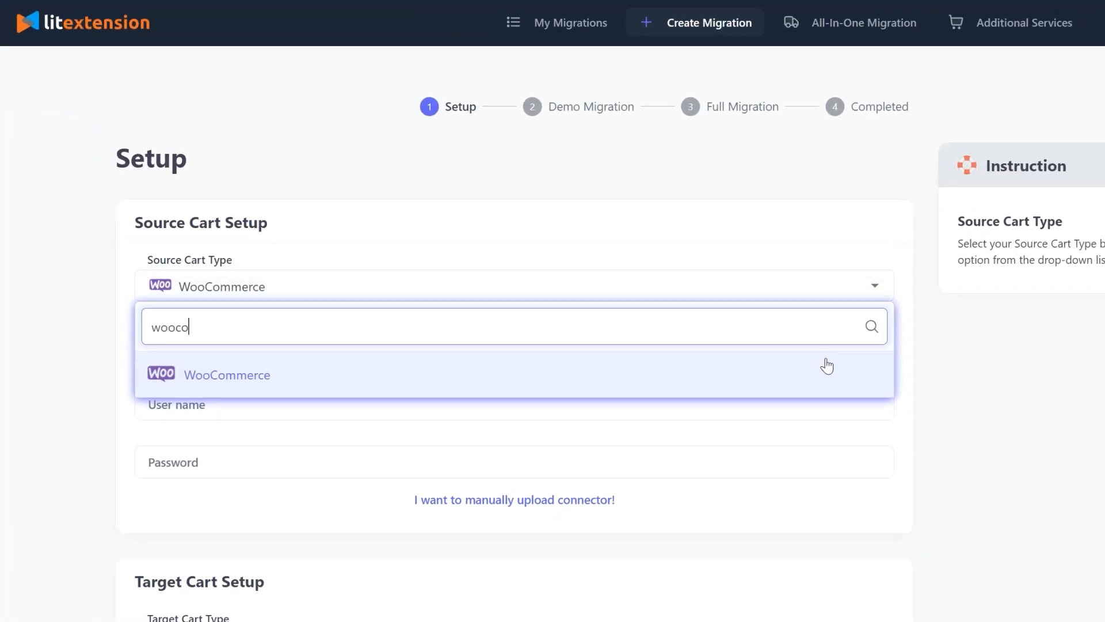
pyautogui.click(227, 374)
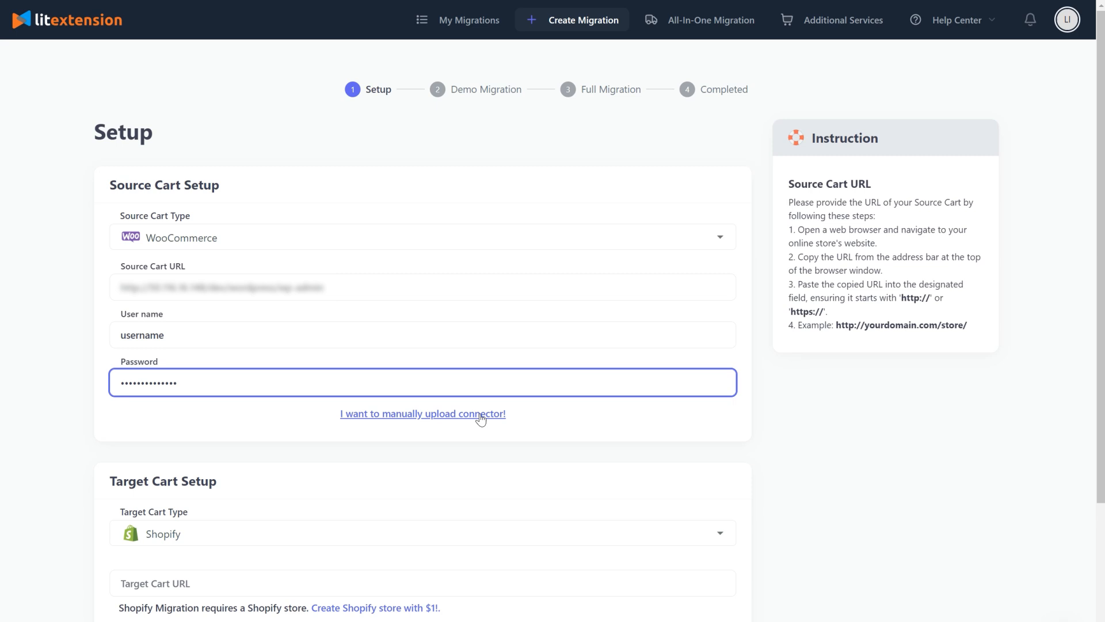
pyautogui.click(422, 414)
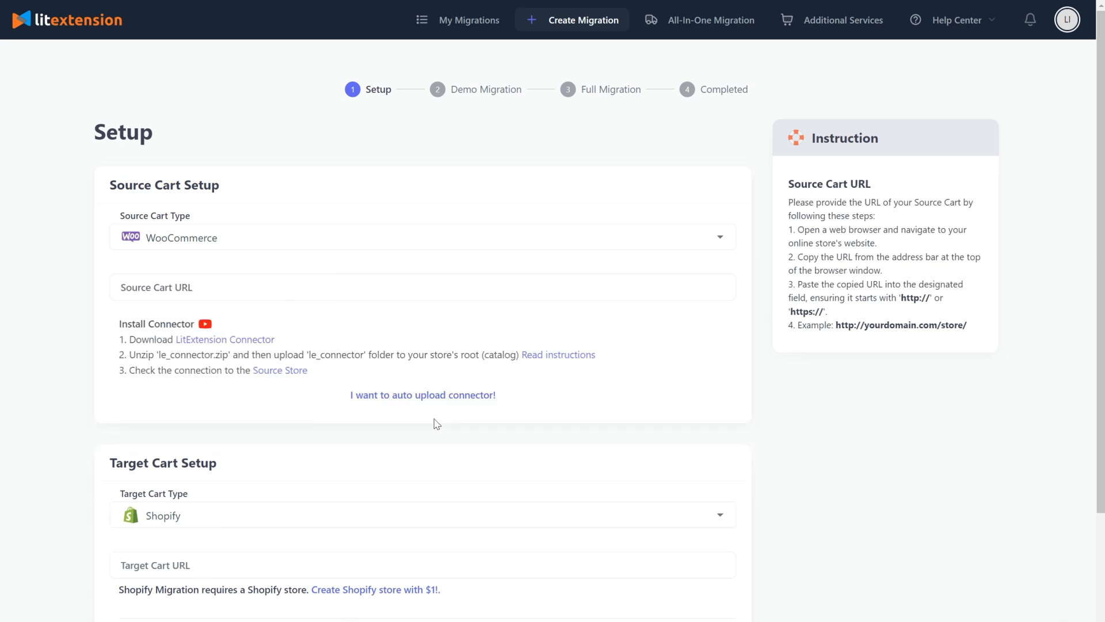
pyautogui.click(205, 323)
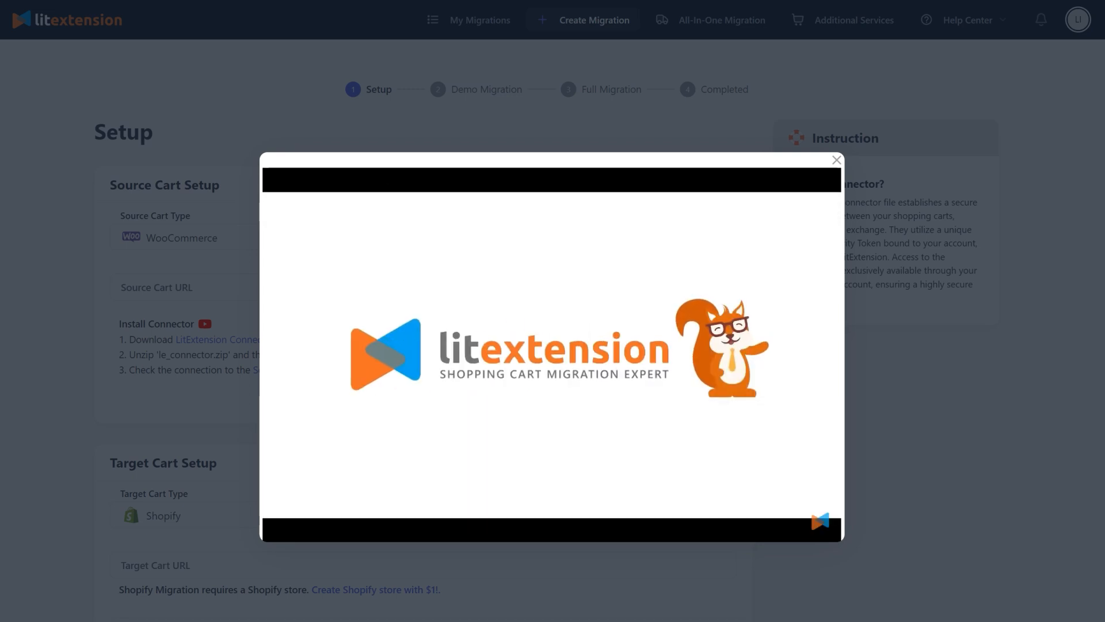
pyautogui.click(835, 160)
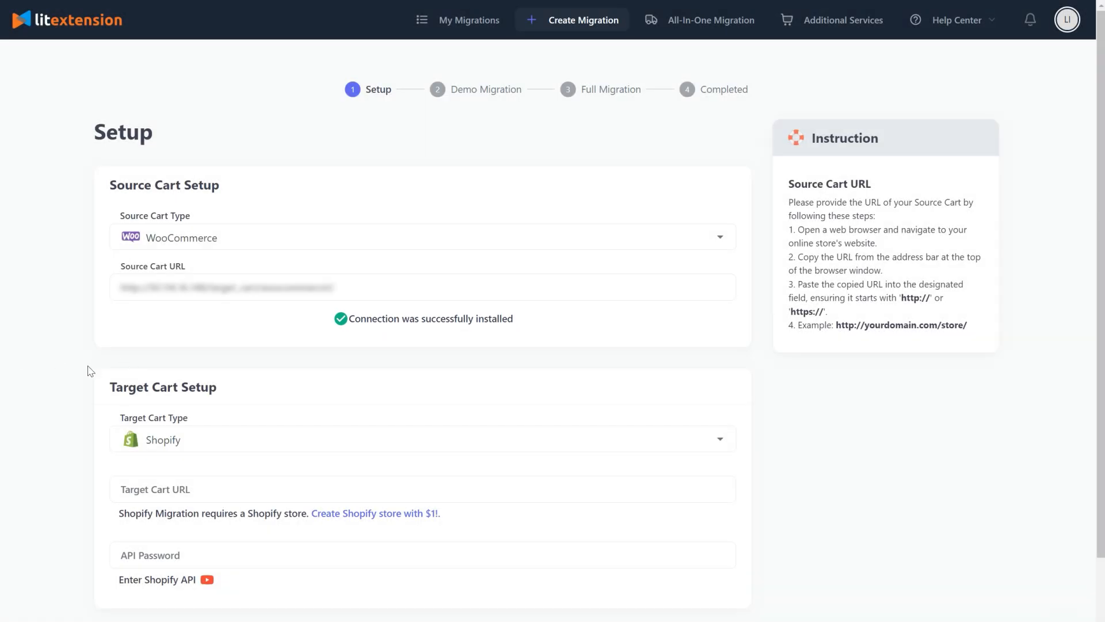
# - Choose Shopify as target cart and enter its store URL and API password, viewing the API tutorial
pyautogui.click(423, 438)
pyautogui.write('shopify')
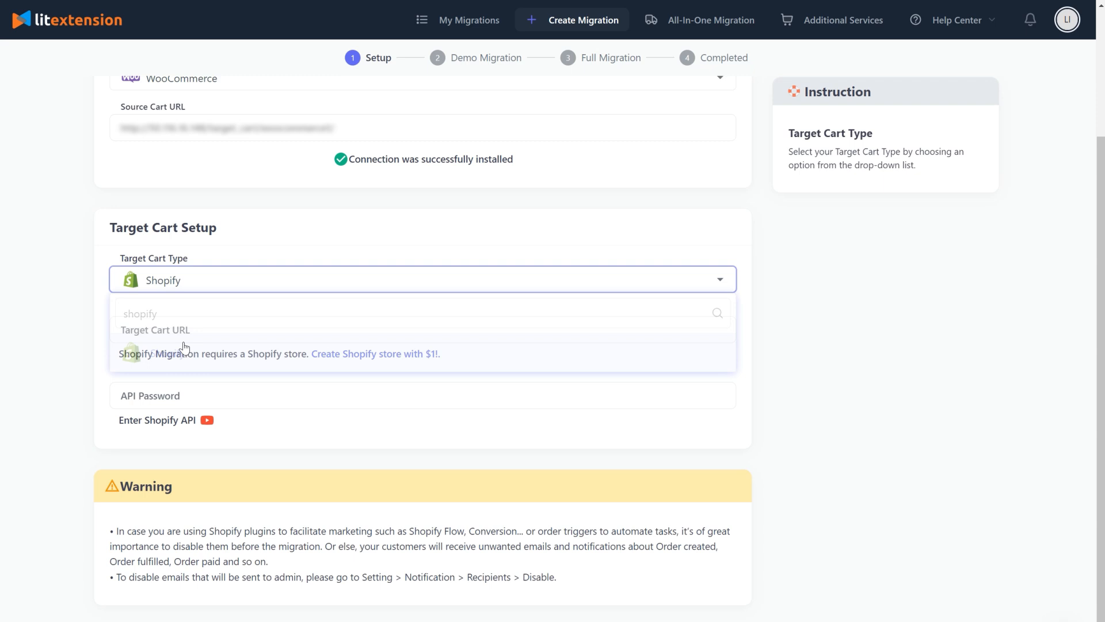
pyautogui.click(423, 330)
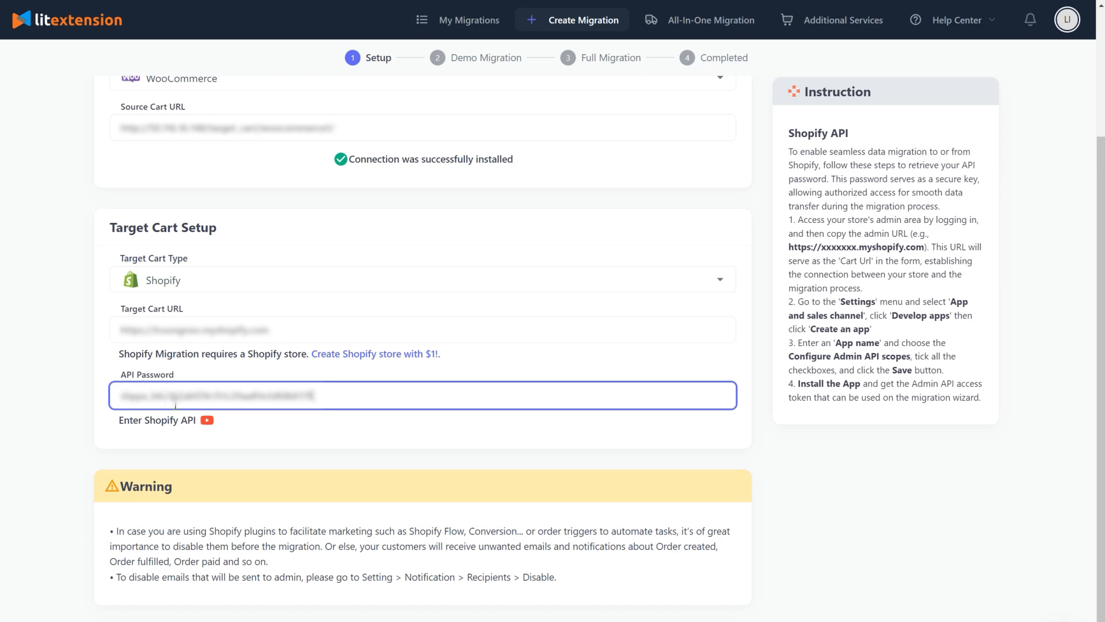
pyautogui.click(206, 420)
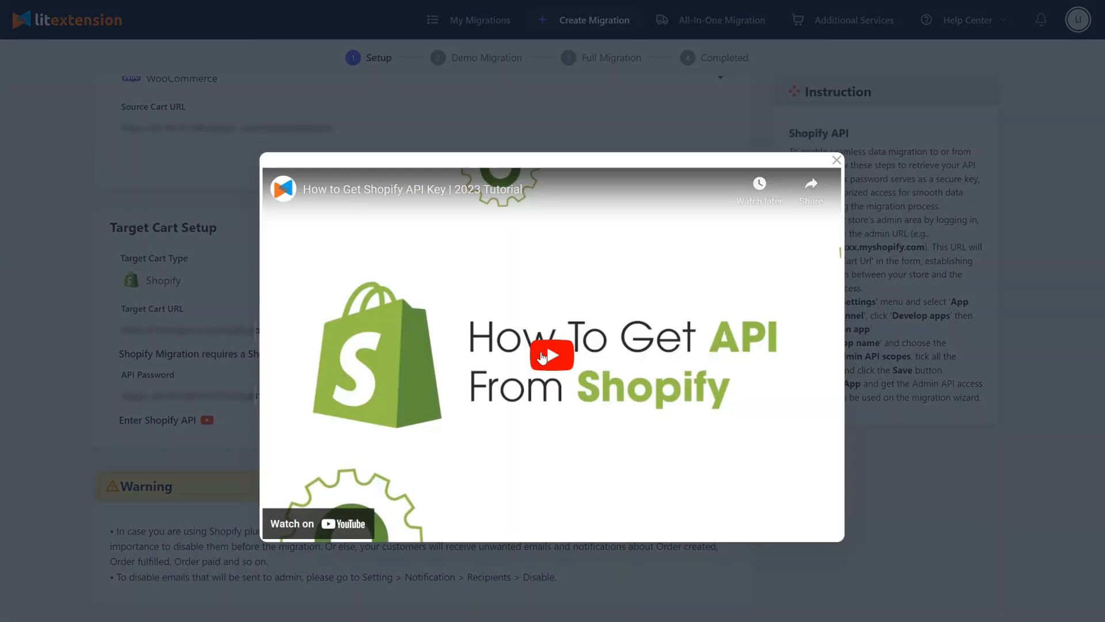
pyautogui.click(551, 355)
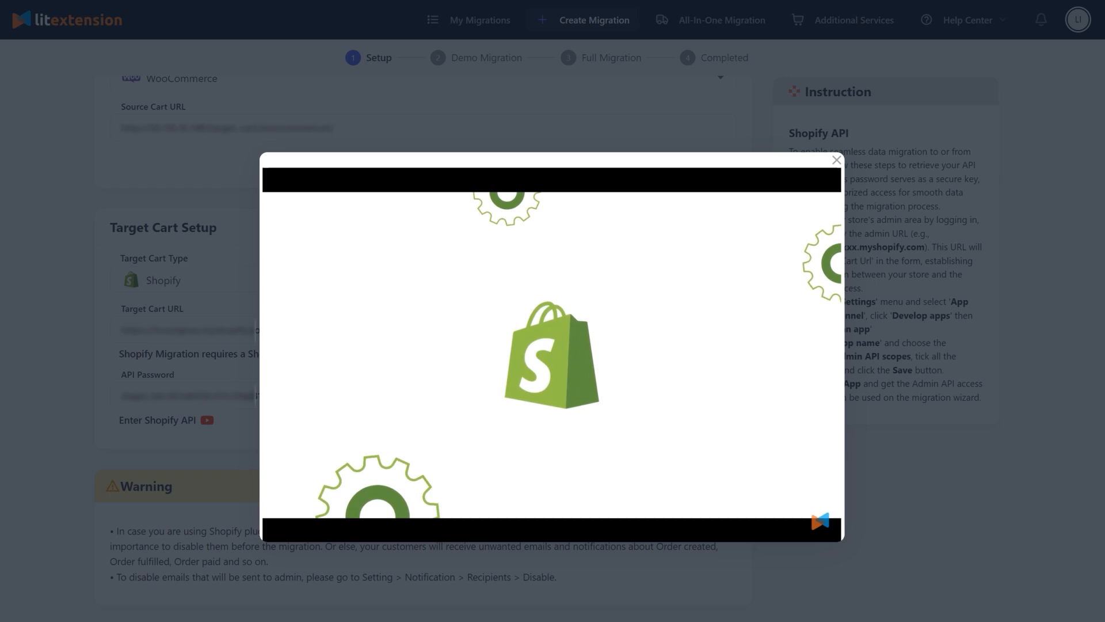
pyautogui.click(836, 158)
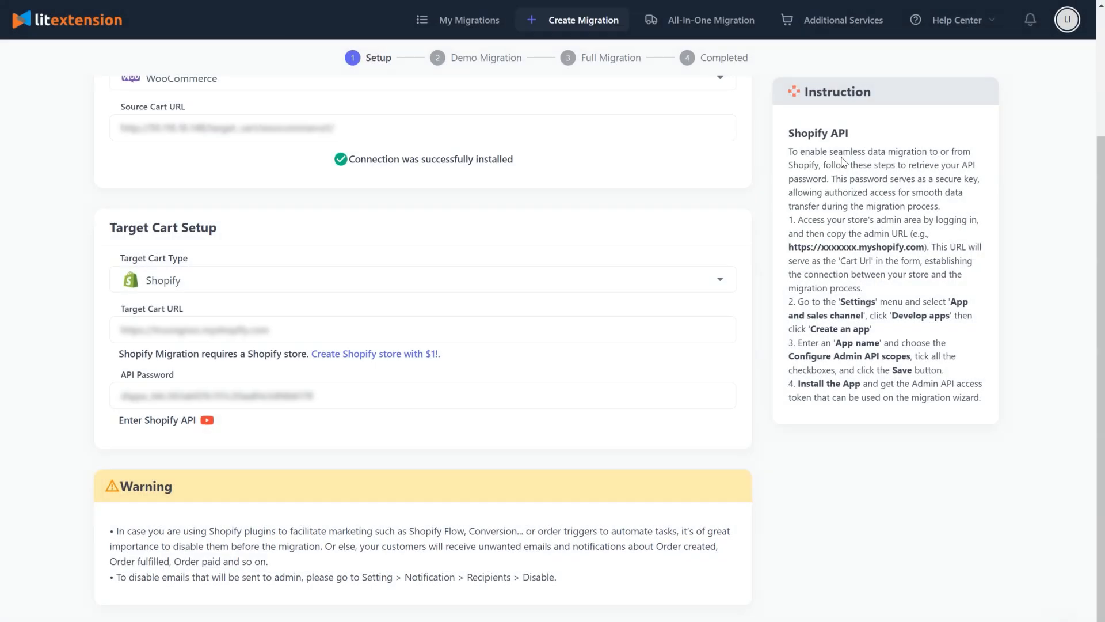
# - Proceed to the Configure Your Migration page
pyautogui.scroll(-3)
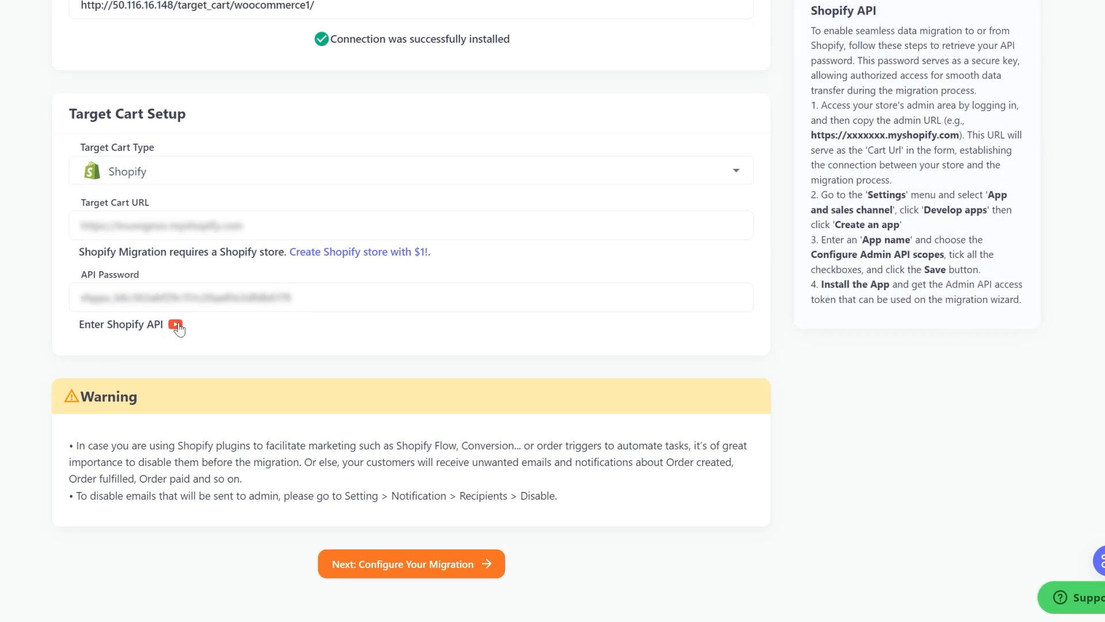
pyautogui.click(411, 563)
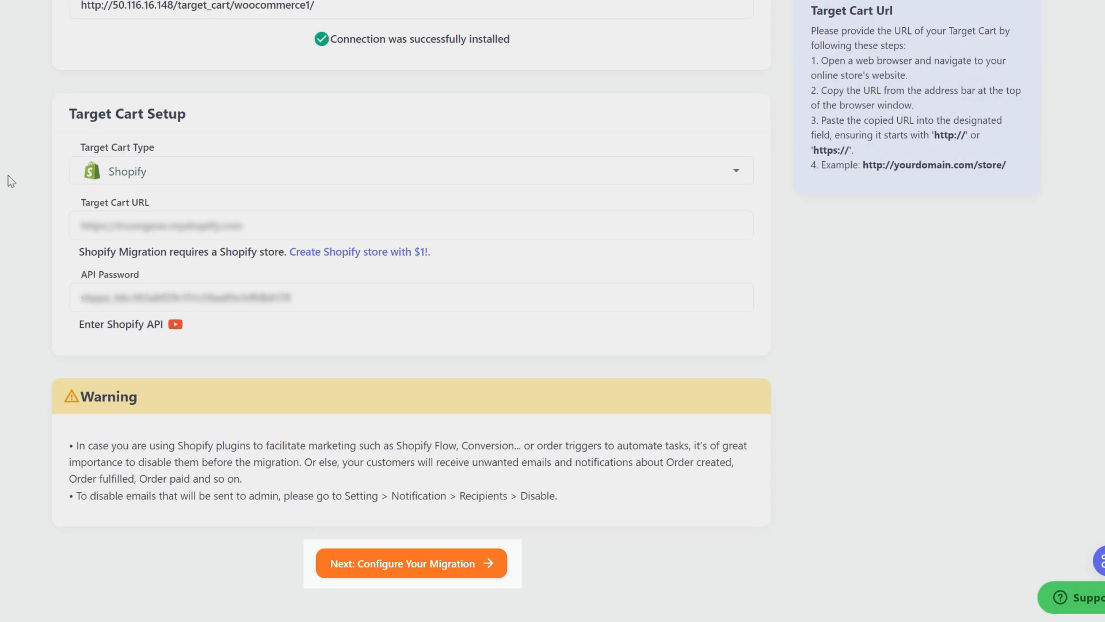
pyautogui.click(412, 563)
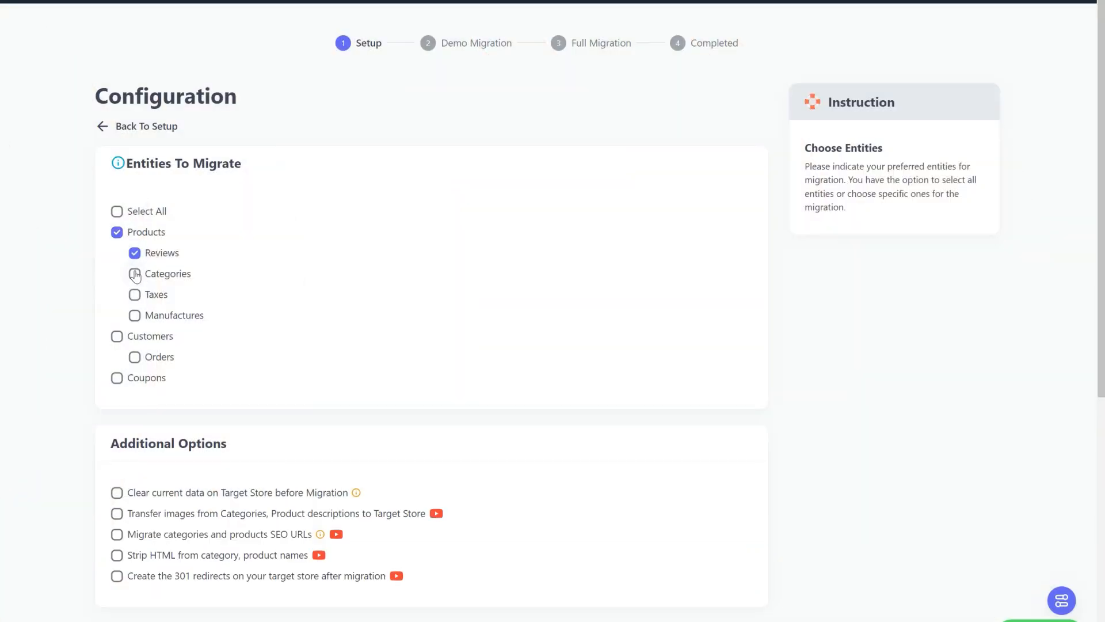
# - Tick categories, manufacturers and then Select All so every entity is included in the migration
pyautogui.click(135, 274)
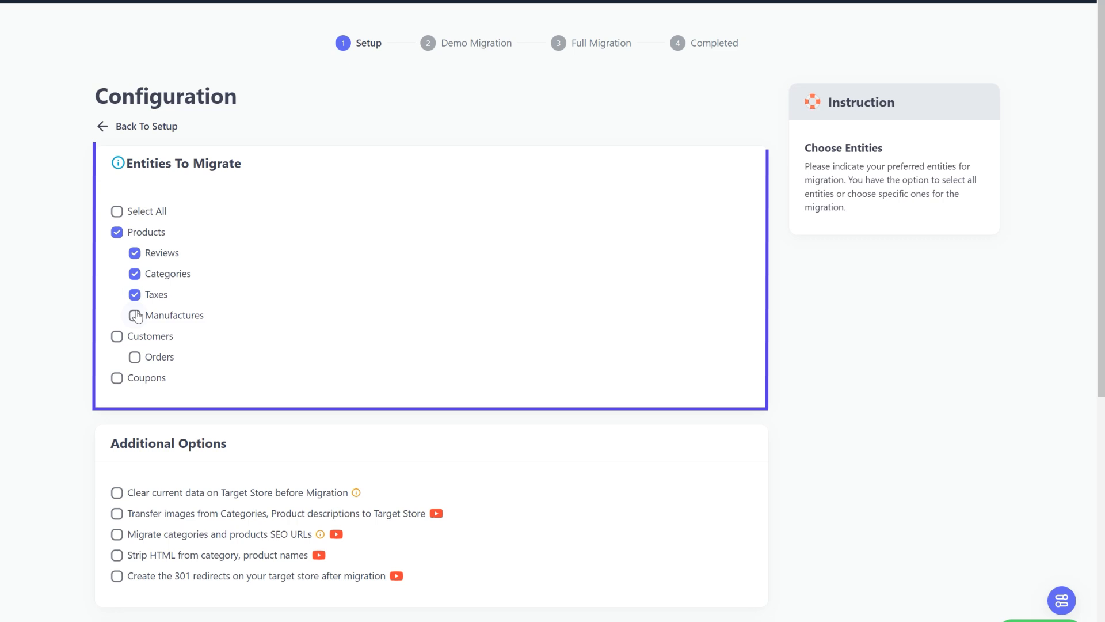
pyautogui.click(134, 315)
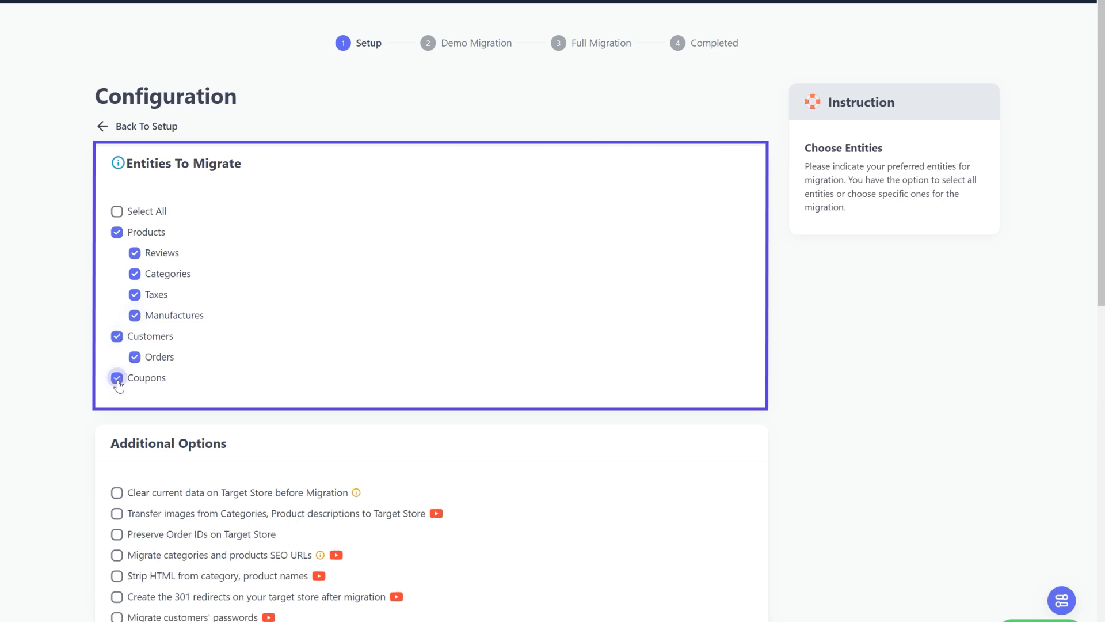
pyautogui.click(117, 211)
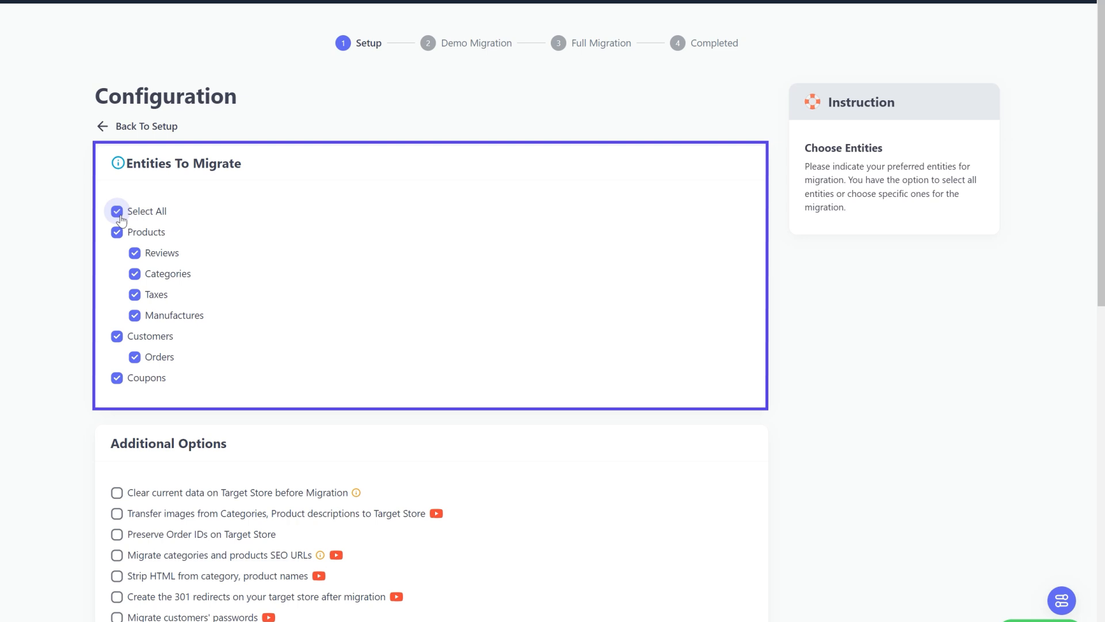
pyautogui.scroll(-3)
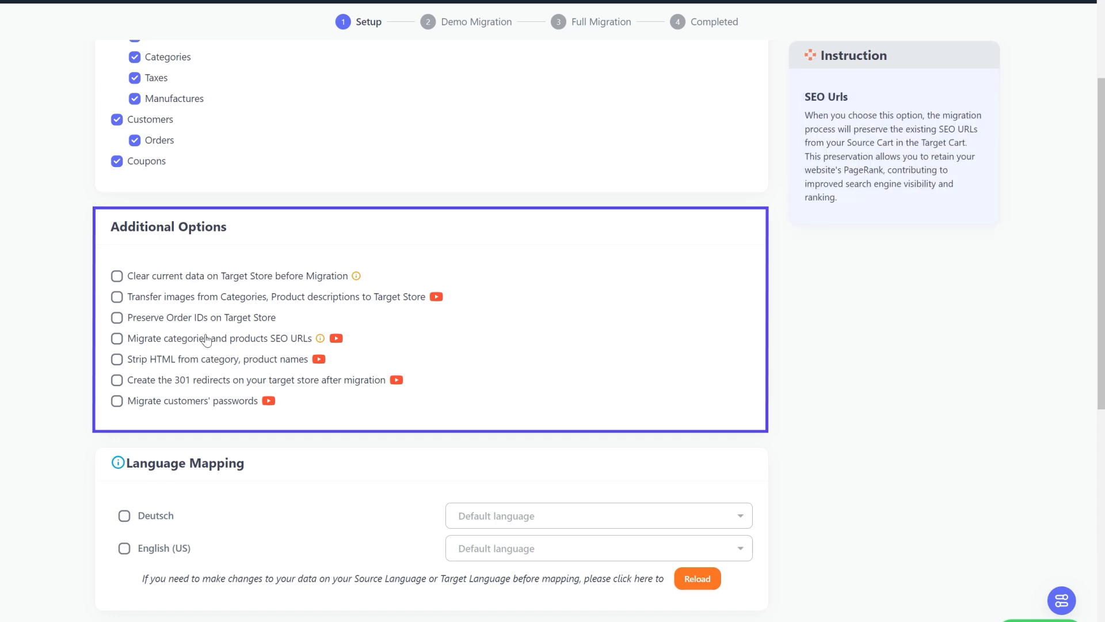
pyautogui.moveTo(259, 380)
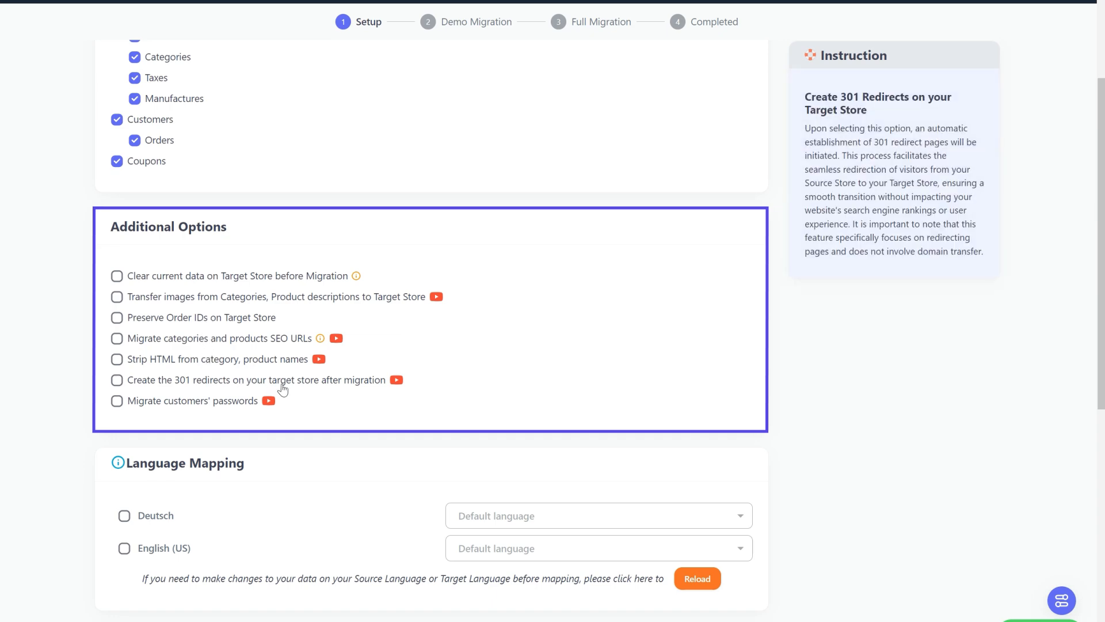
pyautogui.click(396, 380)
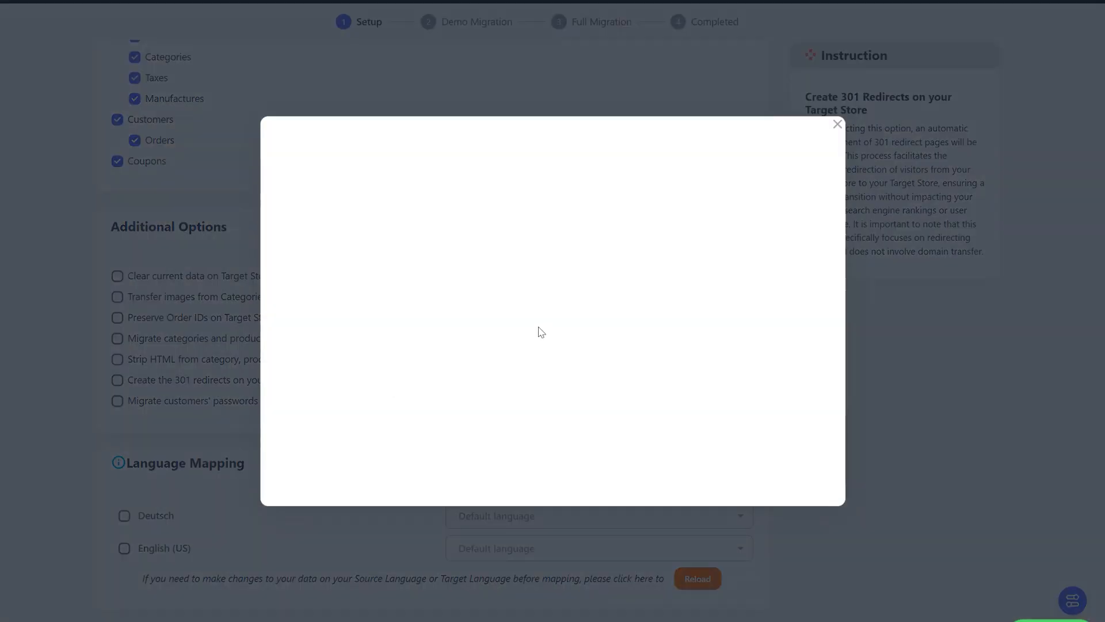
pyautogui.click(553, 313)
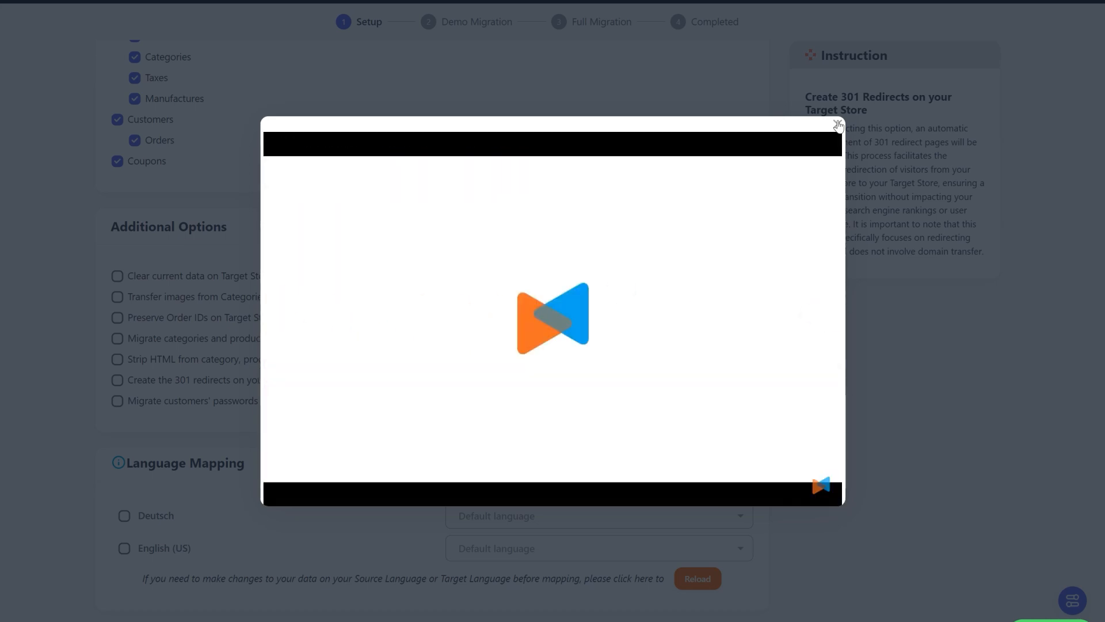
pyautogui.click(838, 125)
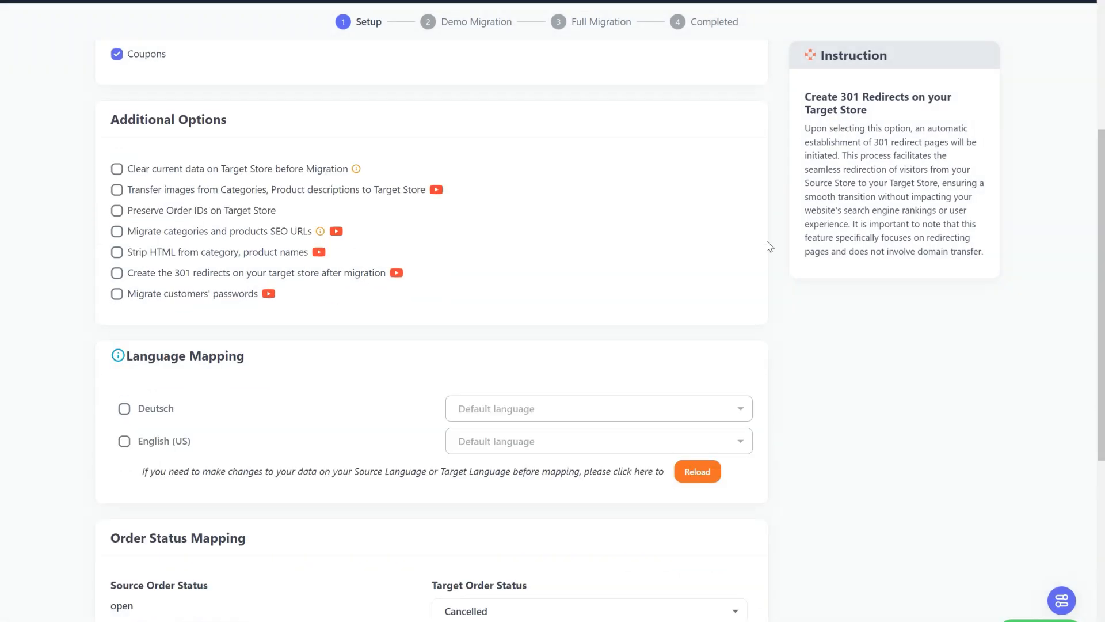
# - Map cancelled orders to the Failed target status alongside the other order-status mappings
pyautogui.scroll(-3)
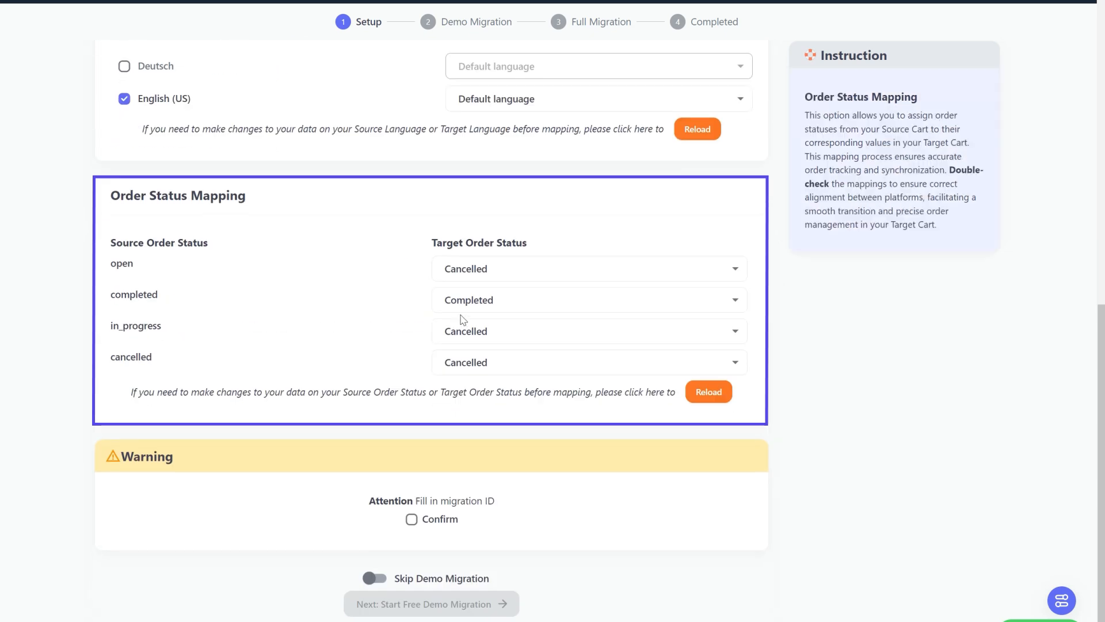
pyautogui.click(588, 361)
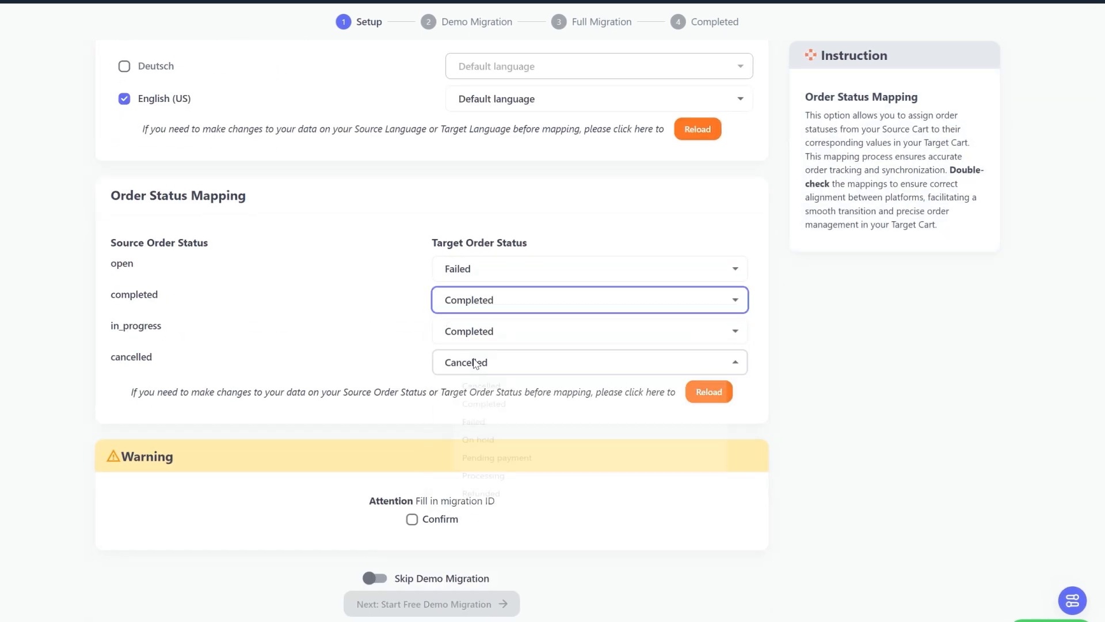
pyautogui.click(473, 421)
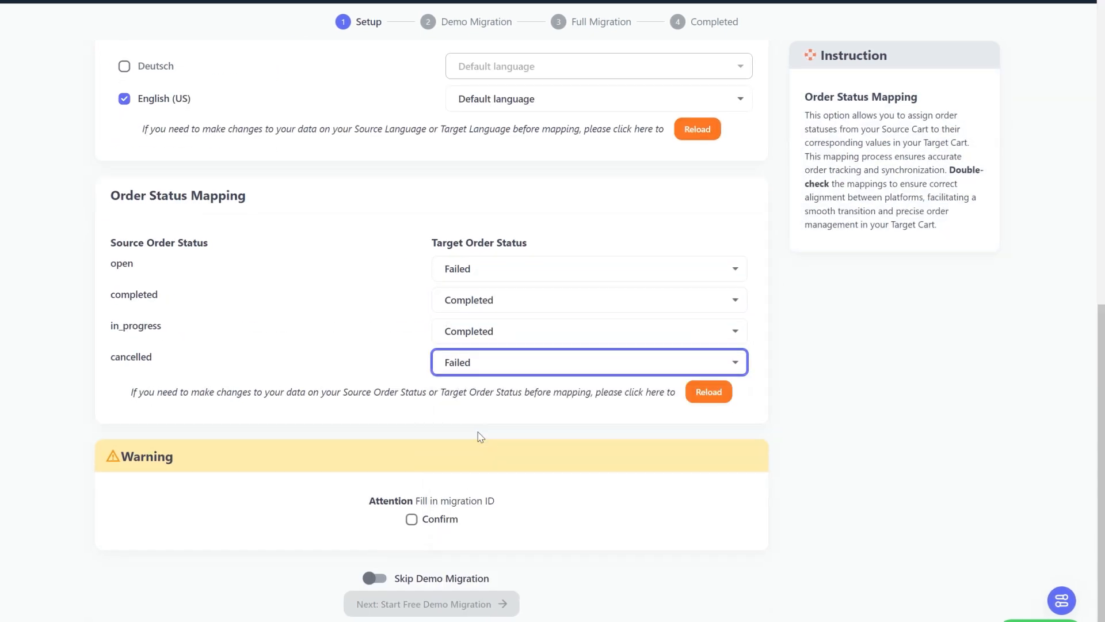
pyautogui.click(412, 519)
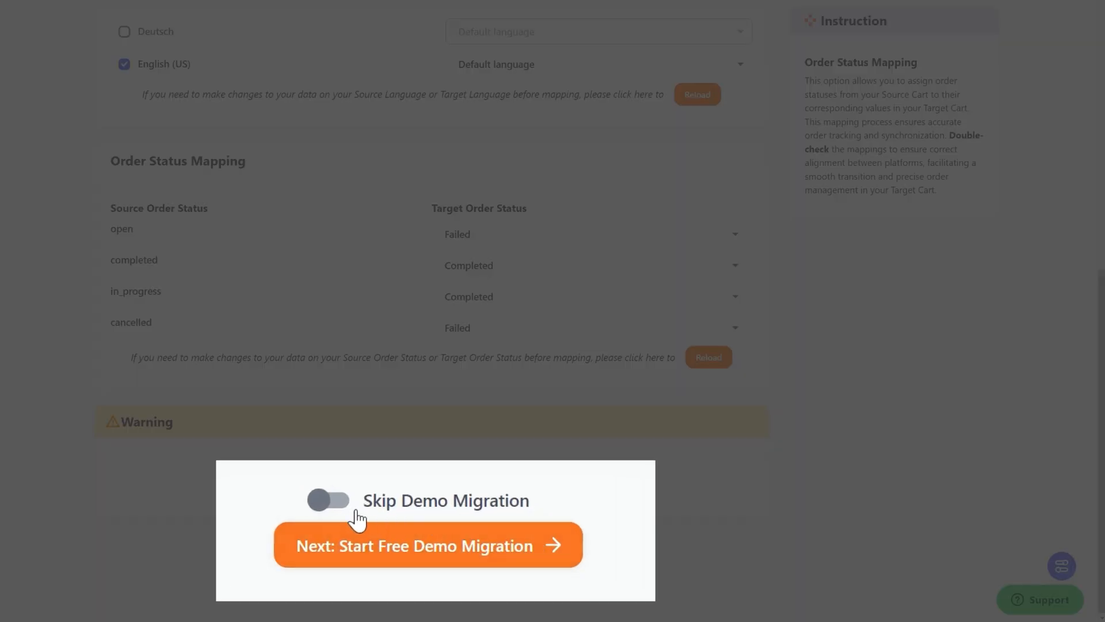
# - Skip the demo migration, confirm the warning and launch the full migration
pyautogui.click(328, 501)
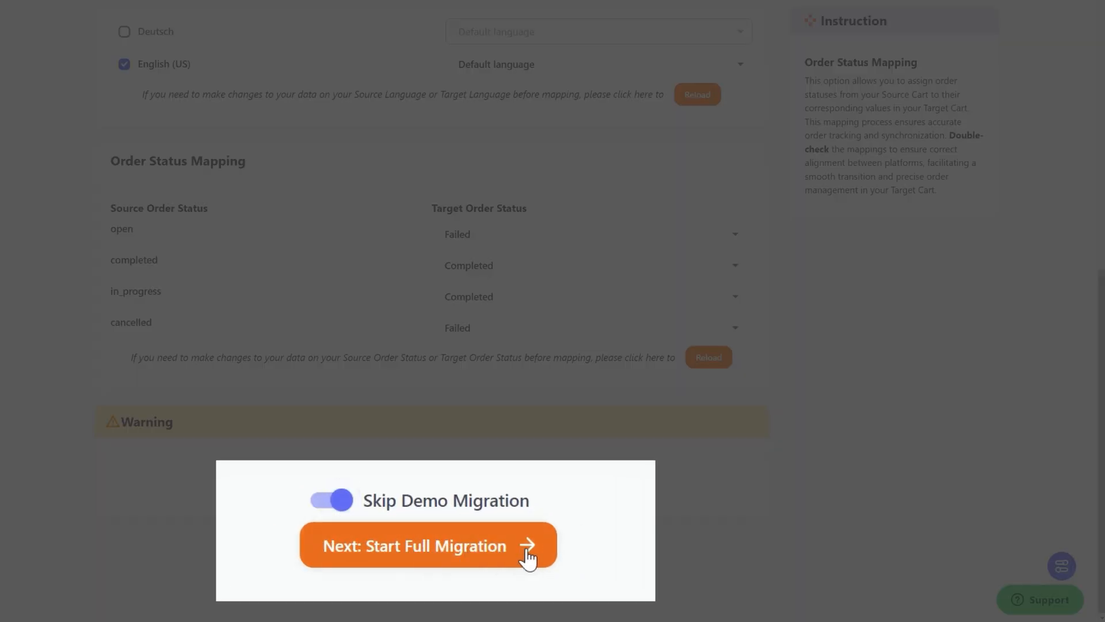
pyautogui.click(427, 544)
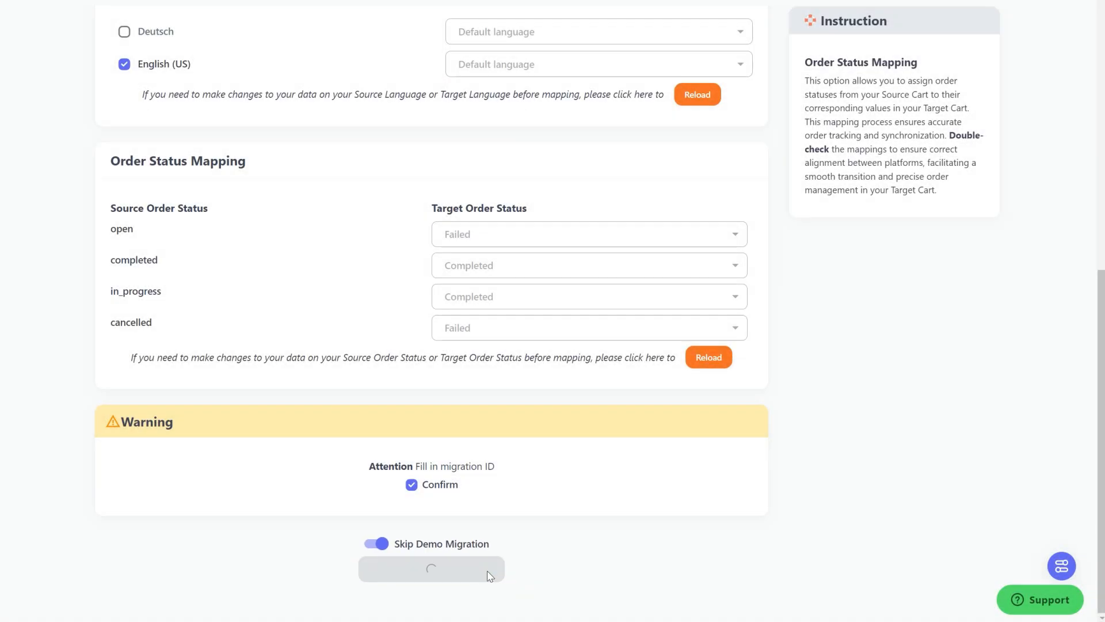
pyautogui.click(430, 569)
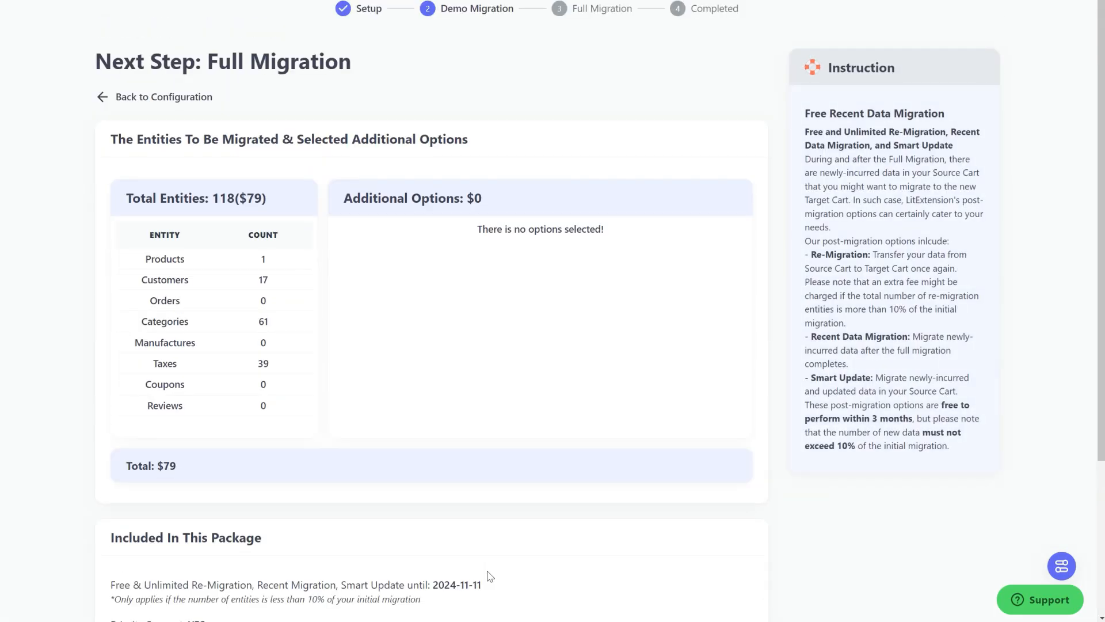
pyautogui.scroll(-3)
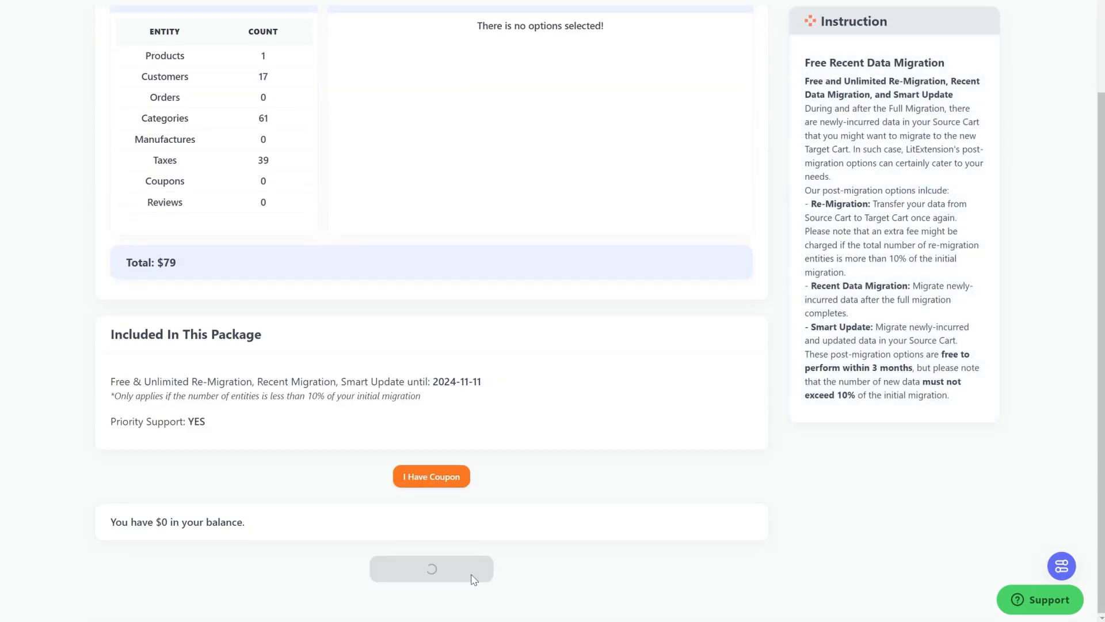
pyautogui.click(431, 568)
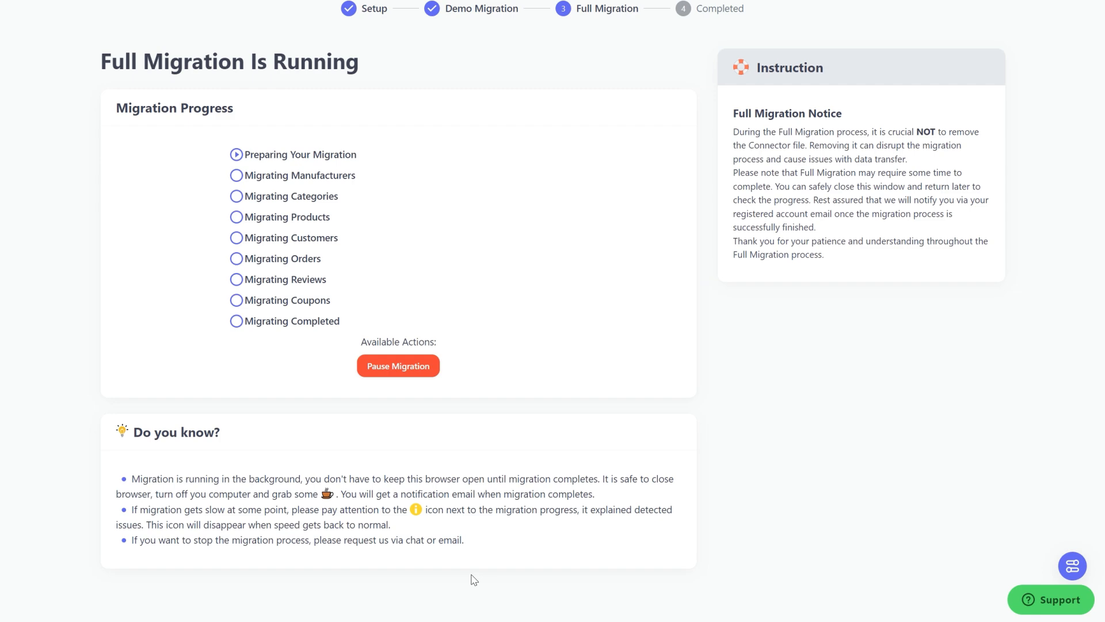